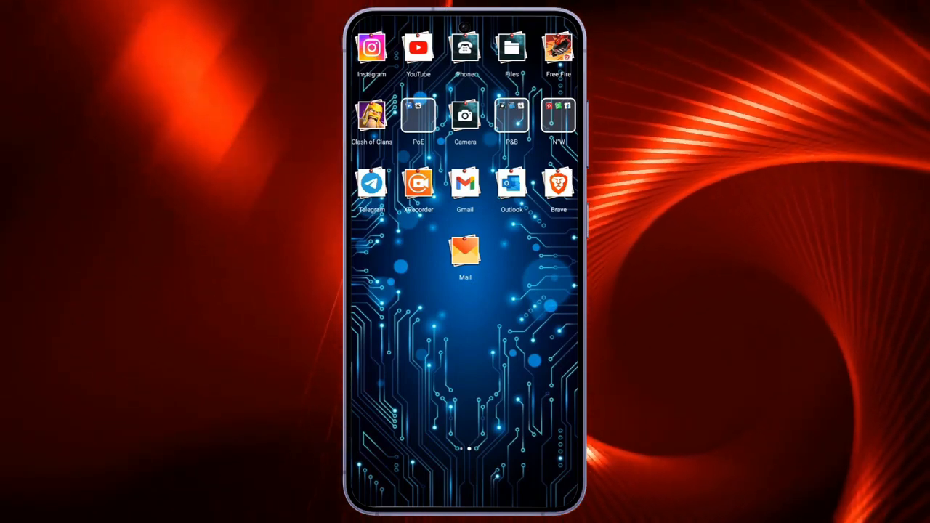
Step: Launch Yandex Mail and begin creating a Yandex ID, reaching the phone number screen
{"action": "left_click", "coordinate": [466, 254]}
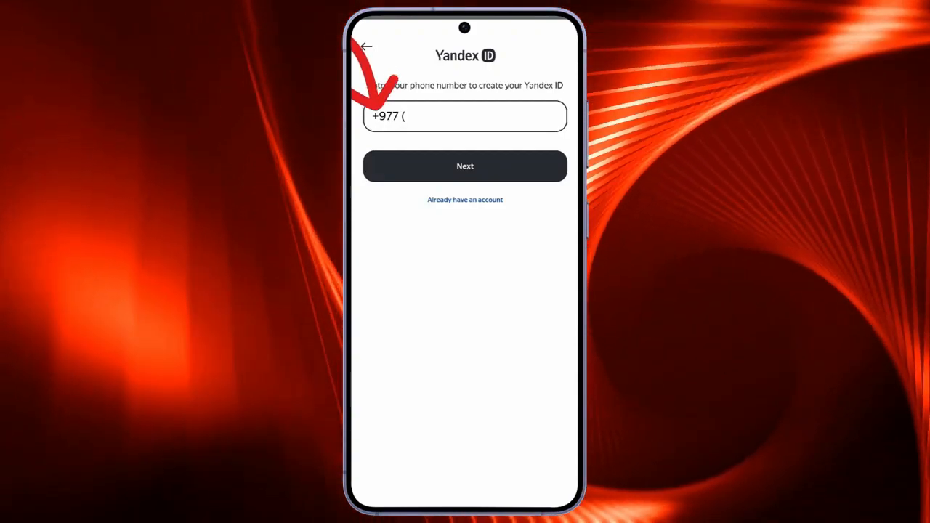
Step: Submit the phone number and the SMS verification code to reach the name form
{"action": "left_click", "coordinate": [465, 117]}
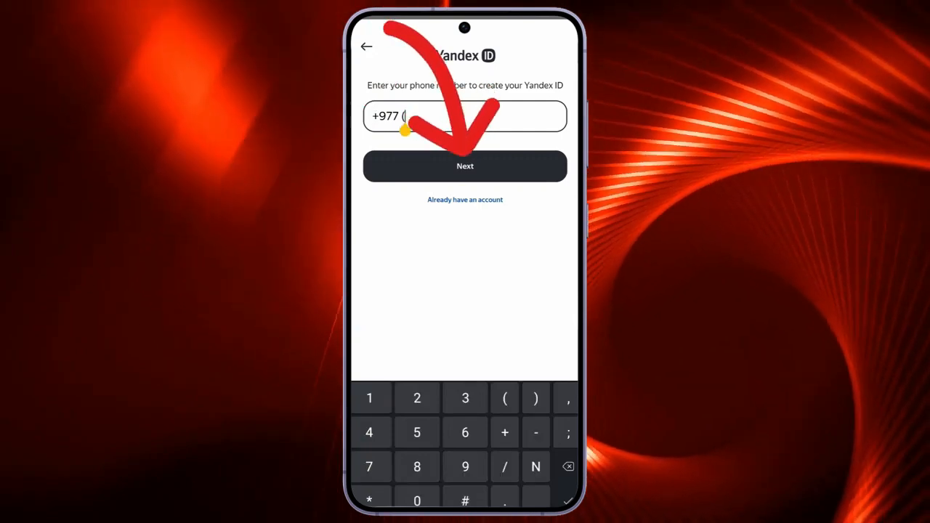
{"action": "left_click", "coordinate": [465, 166]}
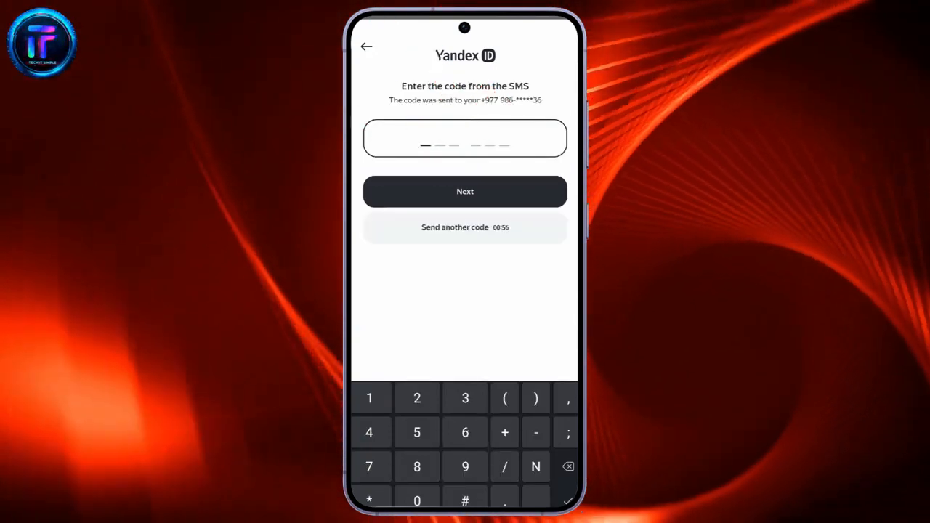
{"action": "left_click", "coordinate": [466, 192]}
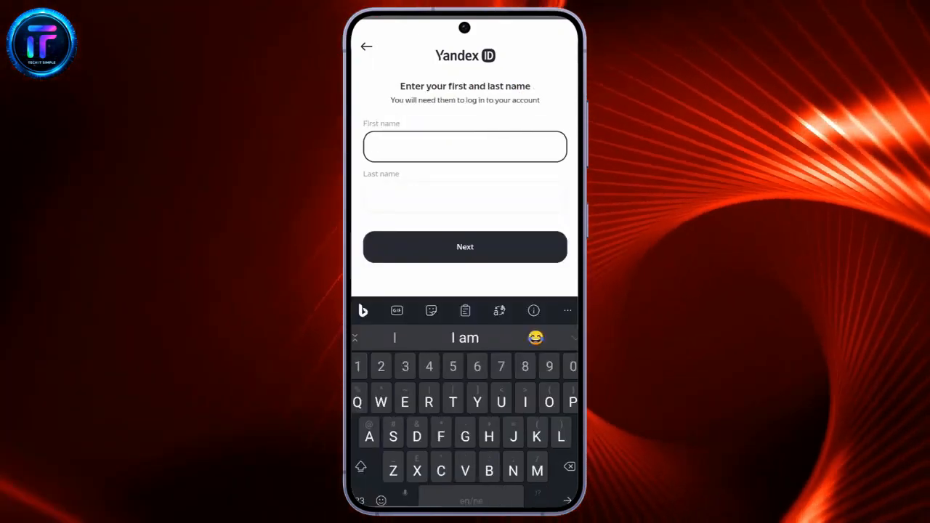
Step: Enter first name Content and last name Creator, then continue to the privacy terms
{"action": "left_click", "coordinate": [465, 146]}
{"action": "type", "text": "Content"}
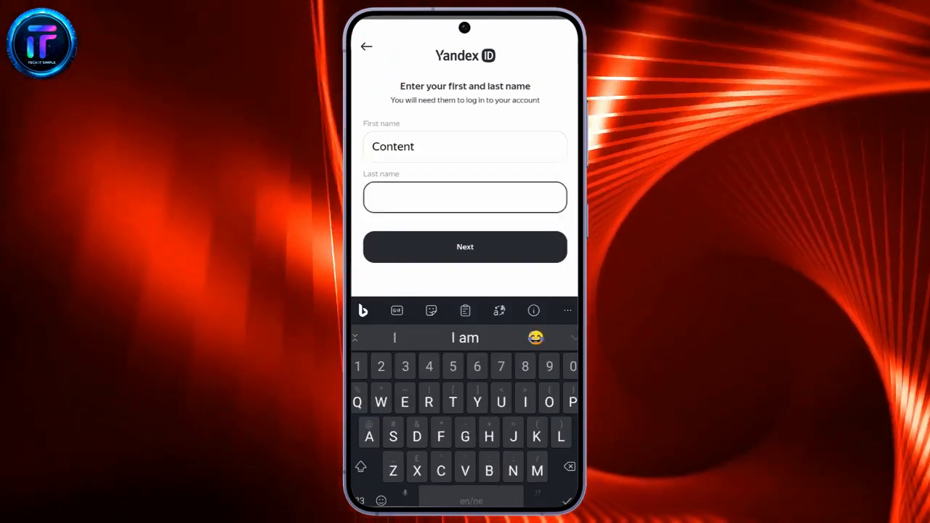
{"action": "type", "text": "Creator"}
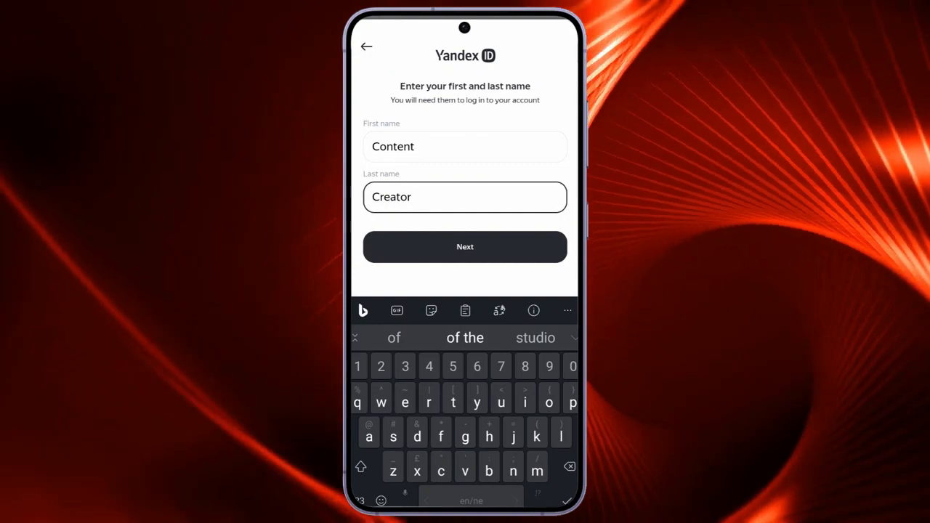
{"action": "left_click", "coordinate": [465, 248]}
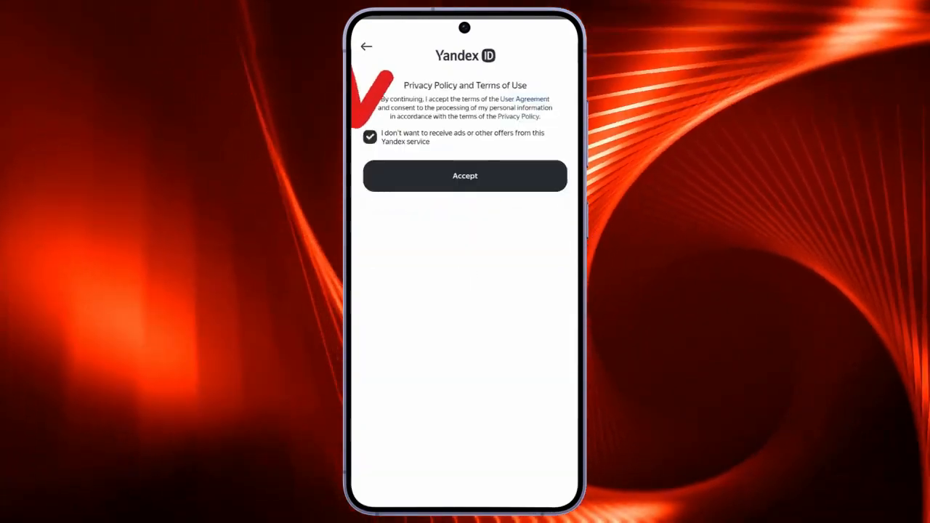
Step: Opt out of ads, accept the terms and enter the login Contentcreator4552
{"action": "left_click", "coordinate": [465, 176]}
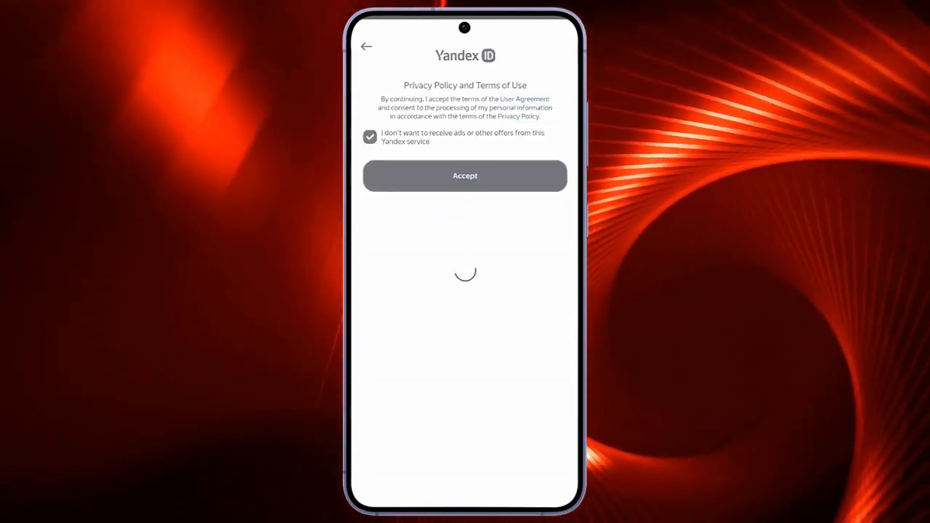
{"action": "left_click", "coordinate": [465, 176]}
{"action": "type", "text": "Contentcreator4552"}
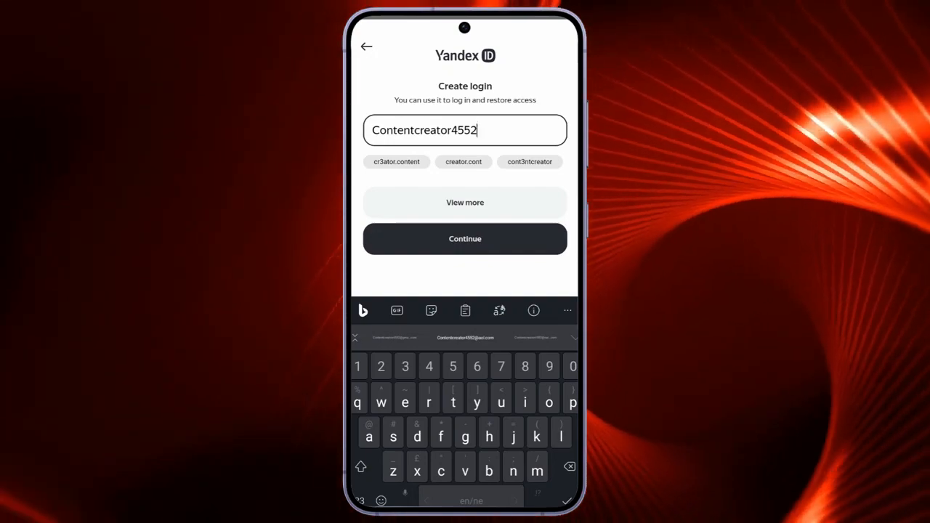
{"action": "left_click", "coordinate": [465, 238]}
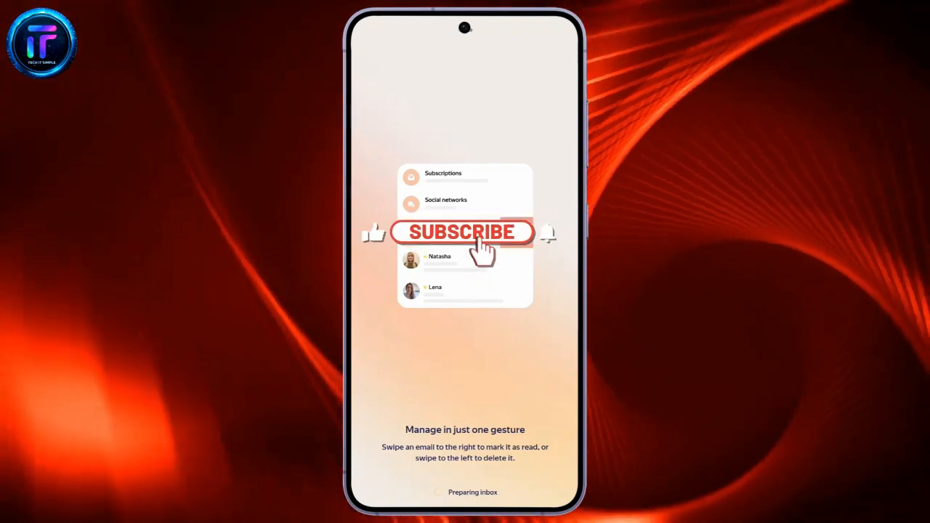
{"action": "left_click", "coordinate": [463, 233]}
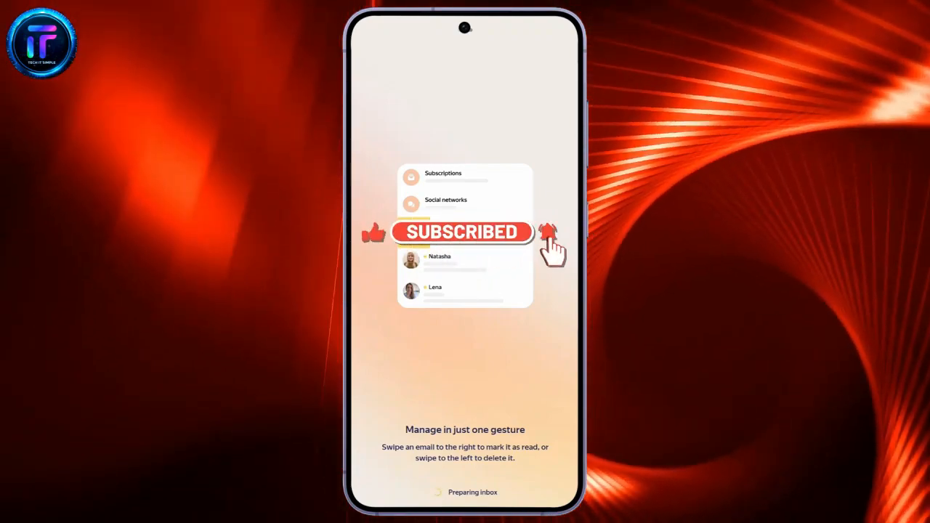